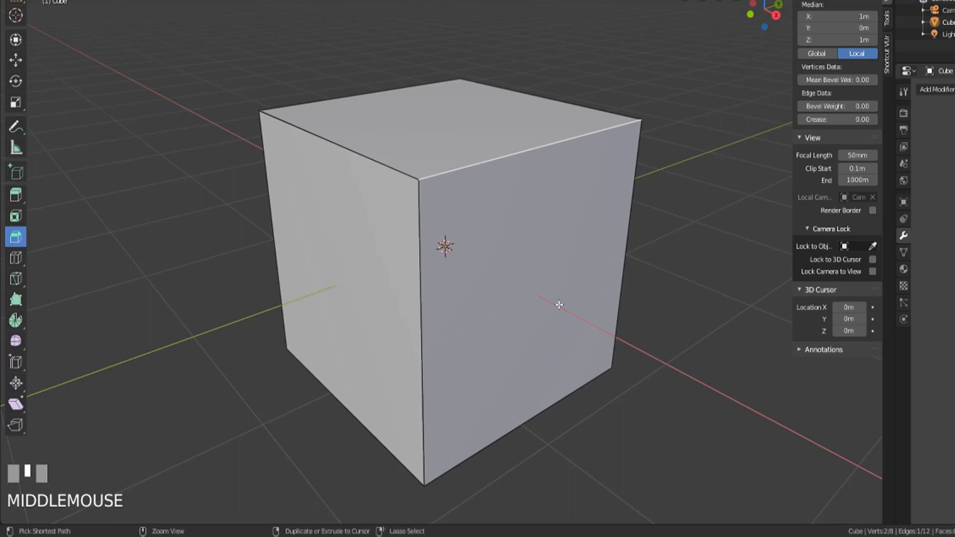
pyautogui.moveTo(440, 144)
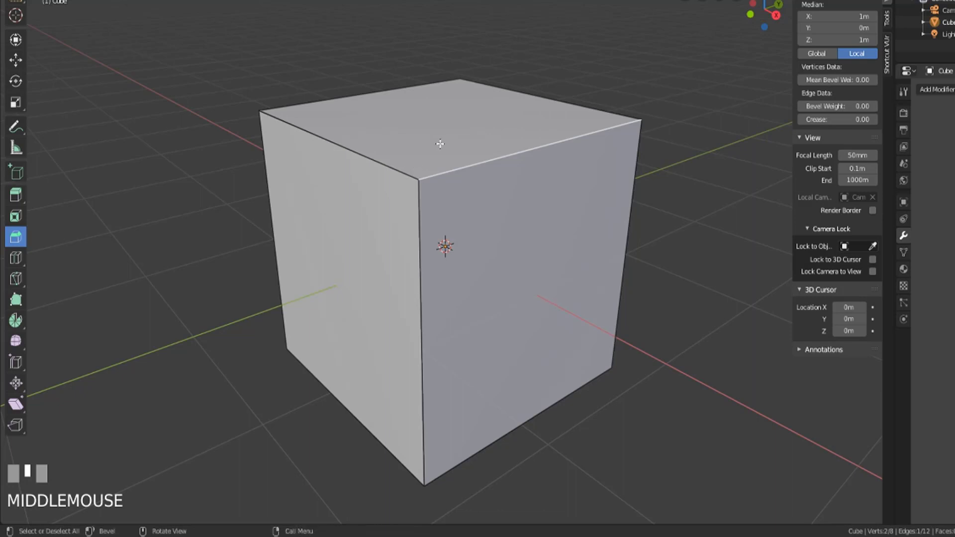
# - Bevel the selected top edge with Ctrl+B into a single-segment chamfer of about 0.42
pyautogui.press('ctrl+b')
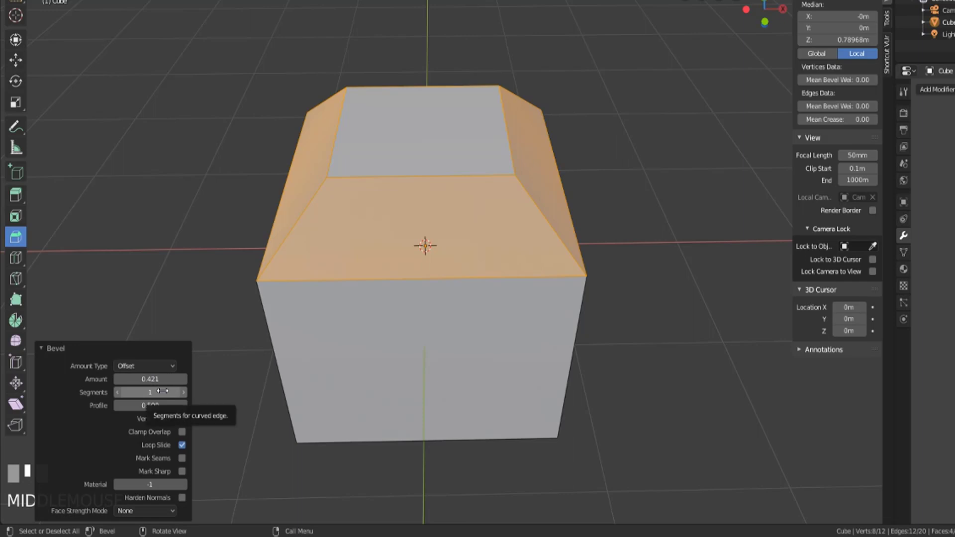
# - Adjust the bevel's Segments count up and down in the operator panel to round the top
pyautogui.click(182, 392)
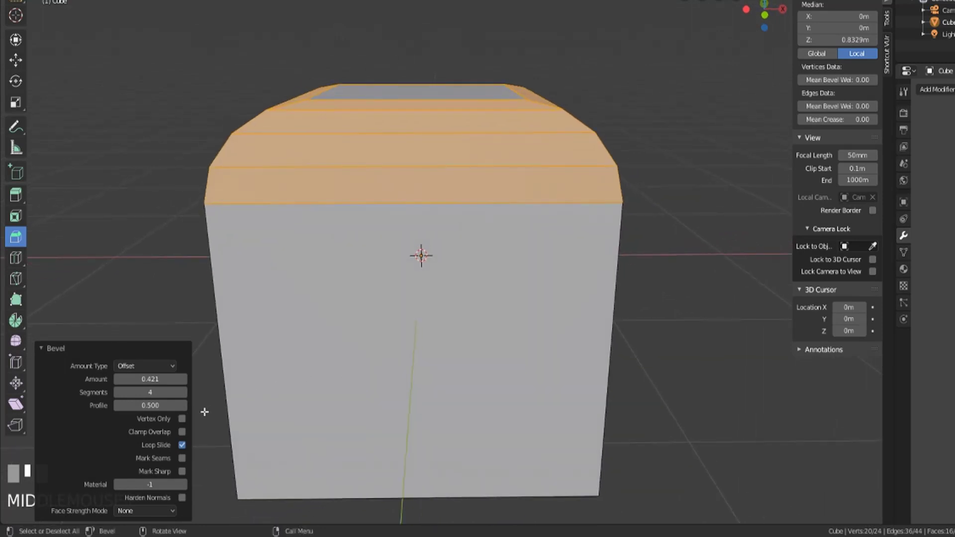
pyautogui.click(183, 392)
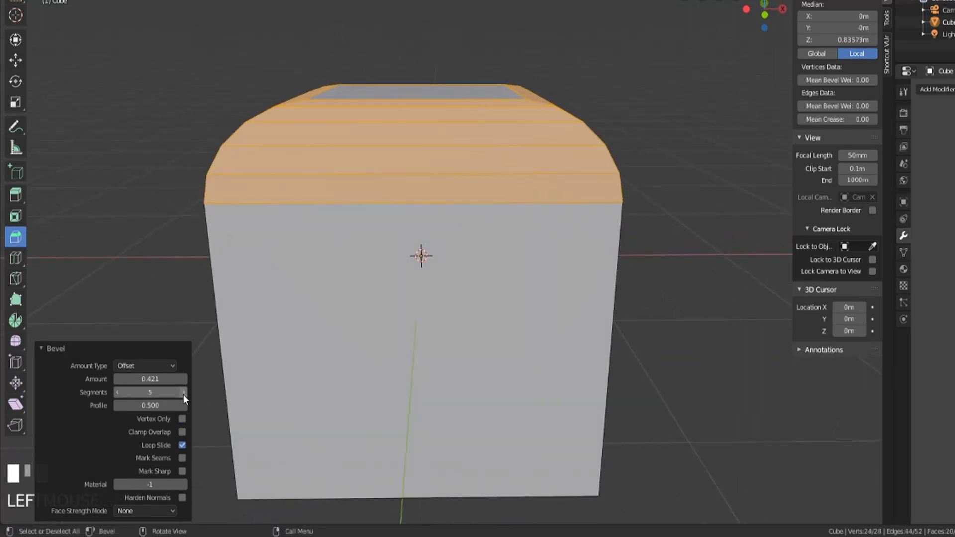
pyautogui.click(117, 392)
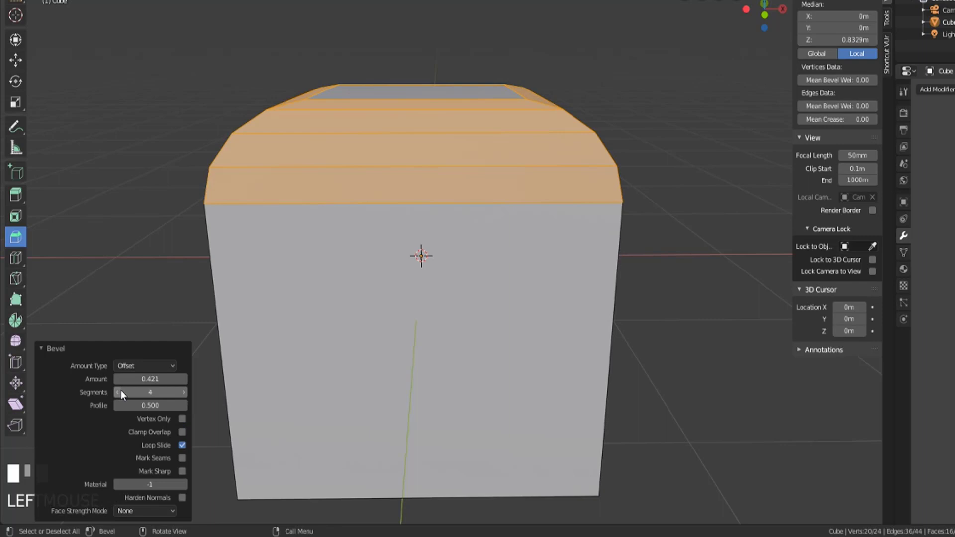
pyautogui.click(183, 391)
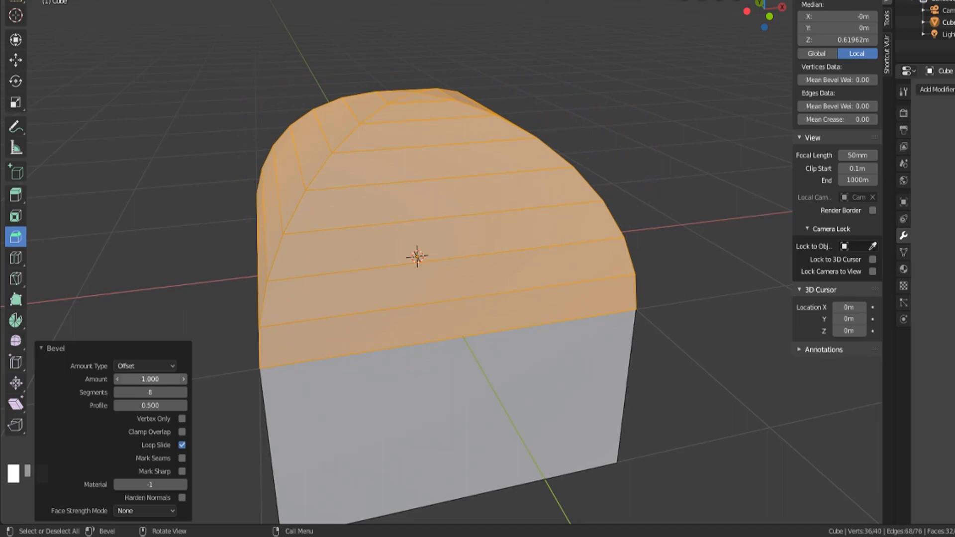
pyautogui.moveTo(461, 346)
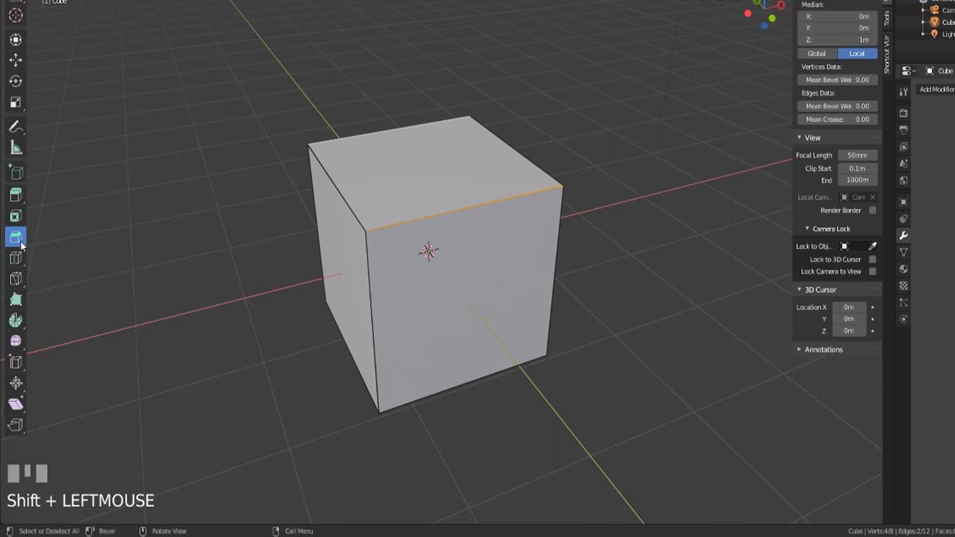
pyautogui.moveTo(16, 237)
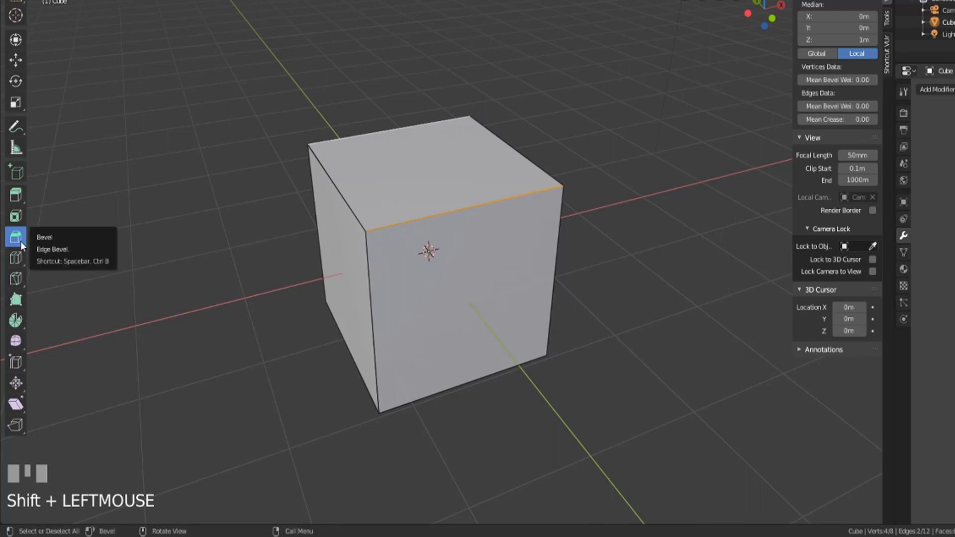
# - Use the toolbar Bevel tool on the top edges with Clamp Overlap enabled
pyautogui.click(16, 236)
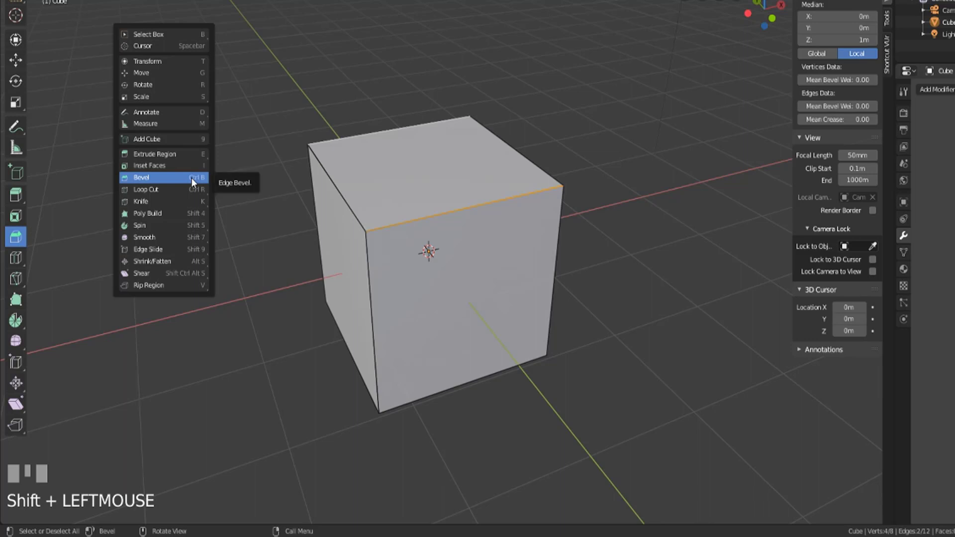
pyautogui.moveTo(172, 186)
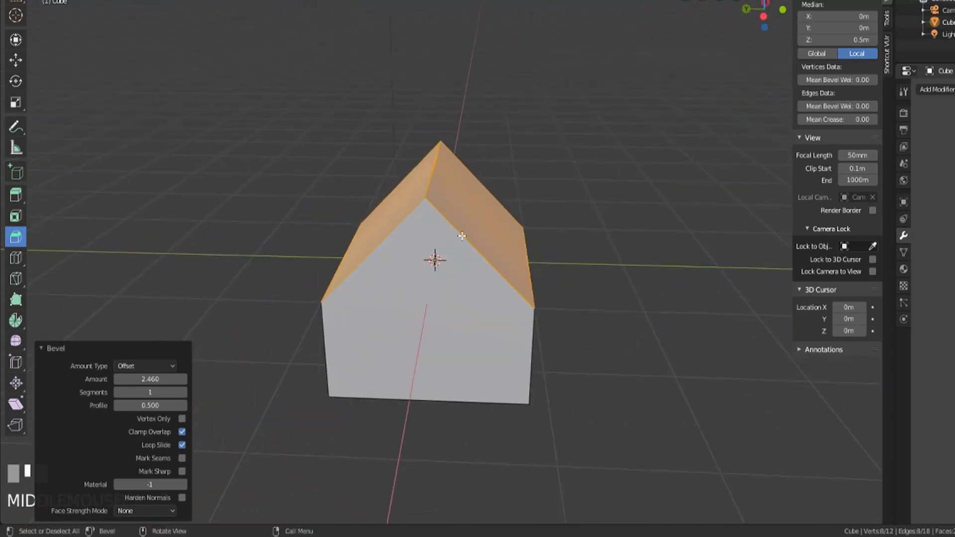
pyautogui.moveTo(620, 228)
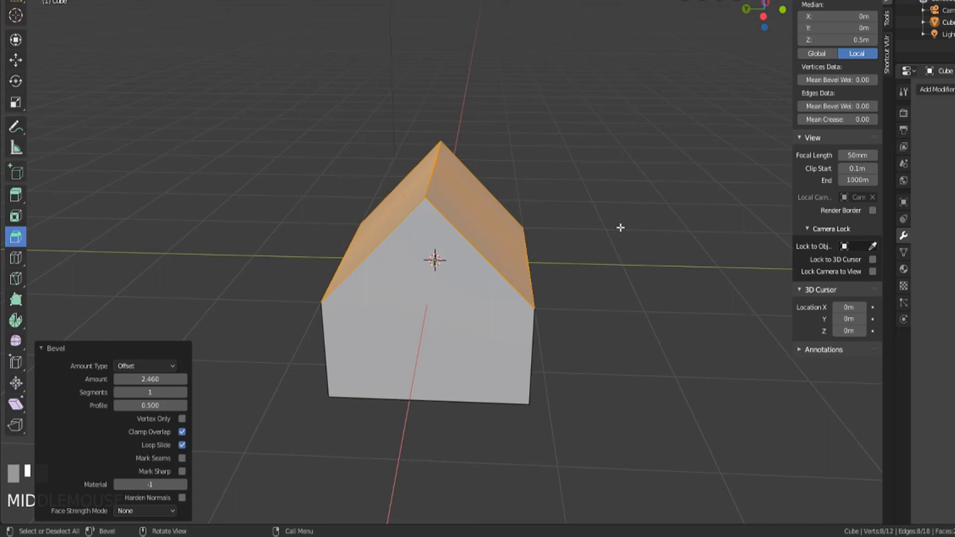
pyautogui.click(181, 432)
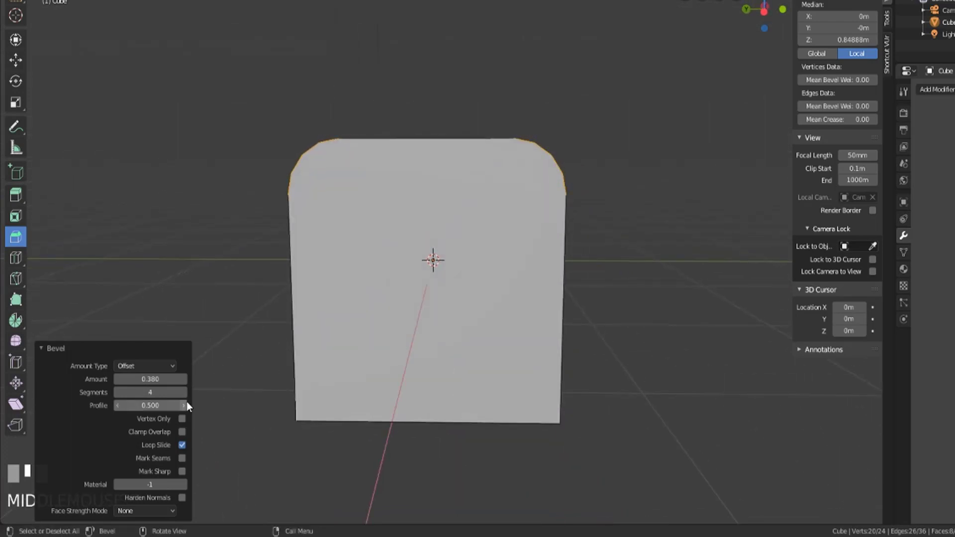
pyautogui.moveTo(150, 404)
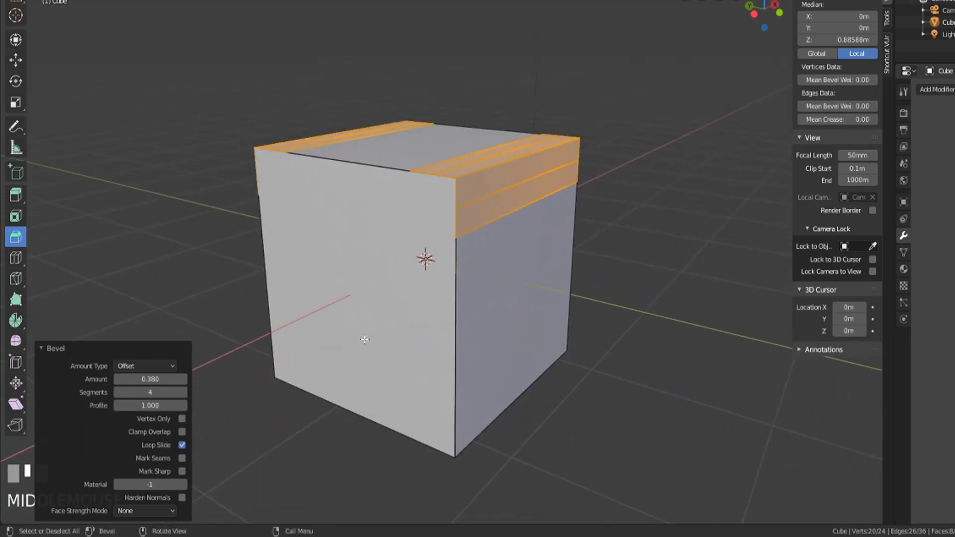
# - Change the bevel Profile value to compare rounded against squared-off corners
pyautogui.click(149, 405)
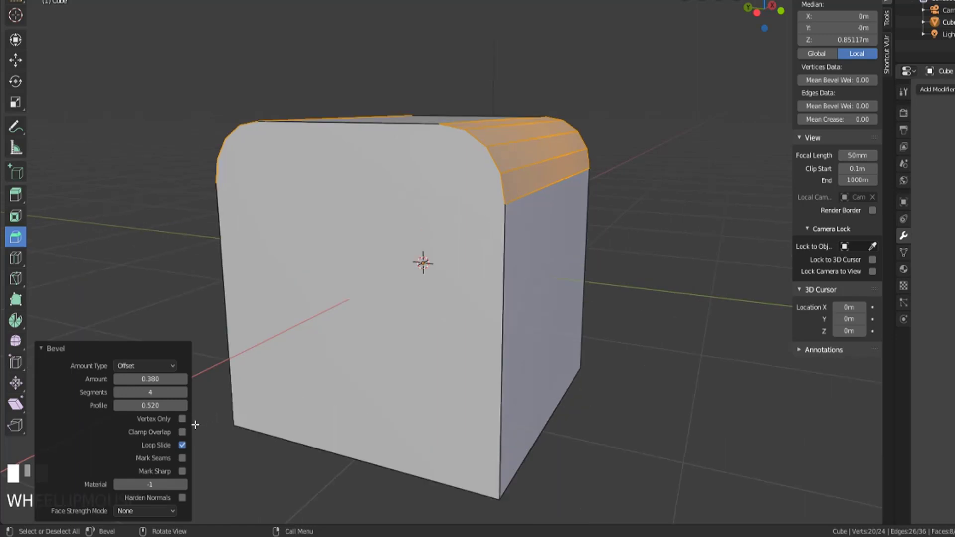
# - Switch to vertex-only bevel with 2 segments, amount 1.0 and Clamp Overlap on
pyautogui.click(181, 419)
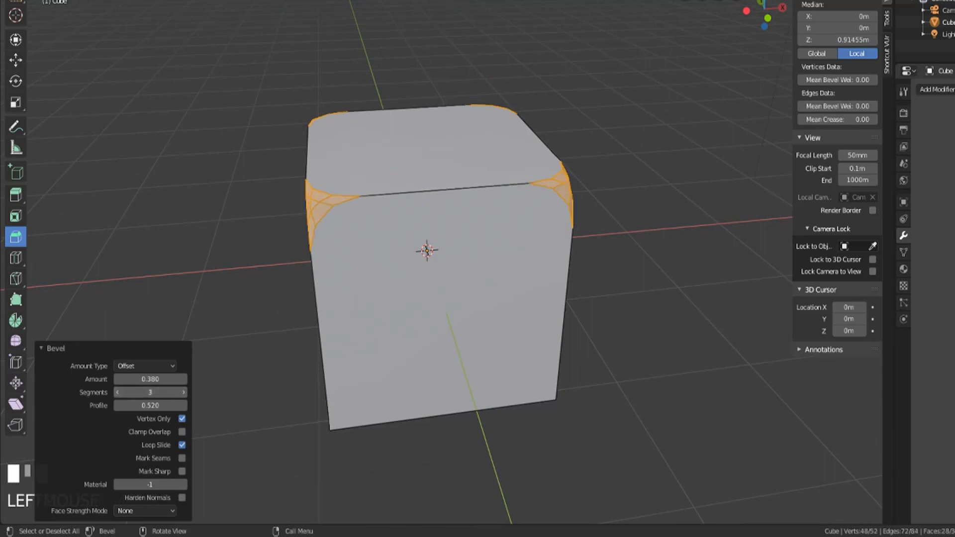
pyautogui.click(118, 392)
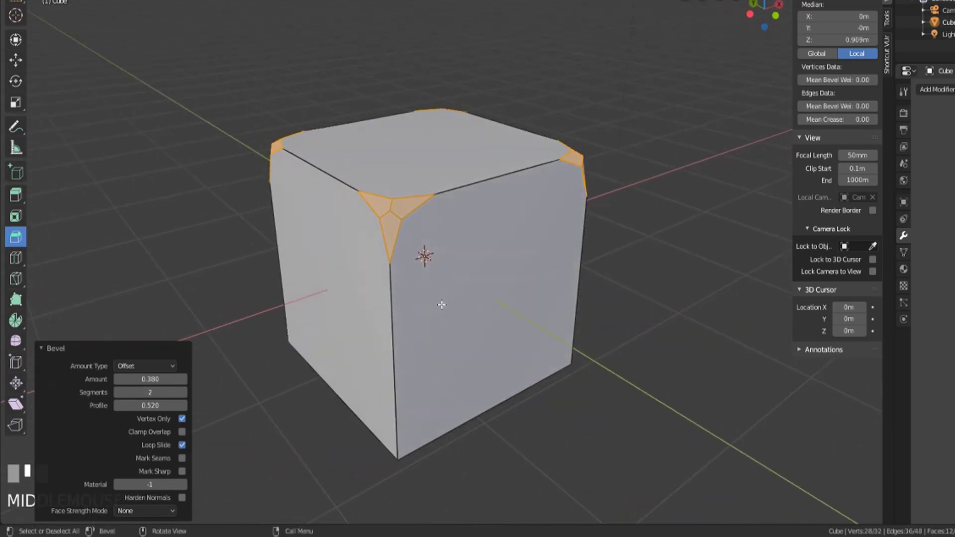
pyautogui.moveTo(183, 392)
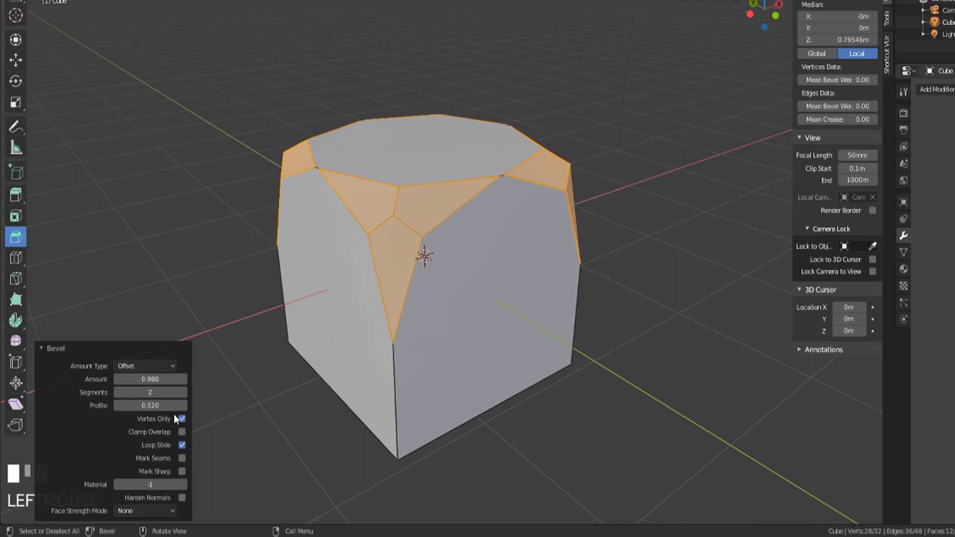
pyautogui.click(183, 379)
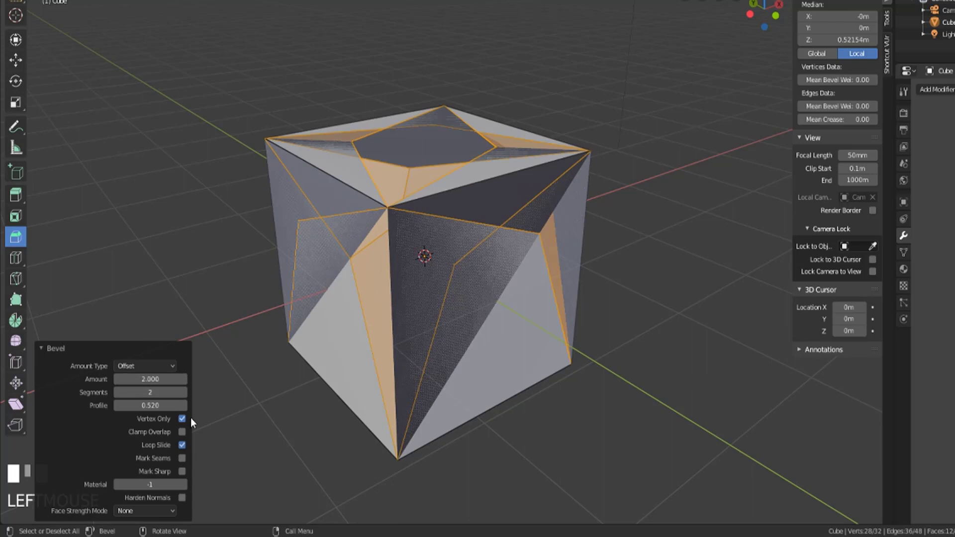
pyautogui.click(181, 431)
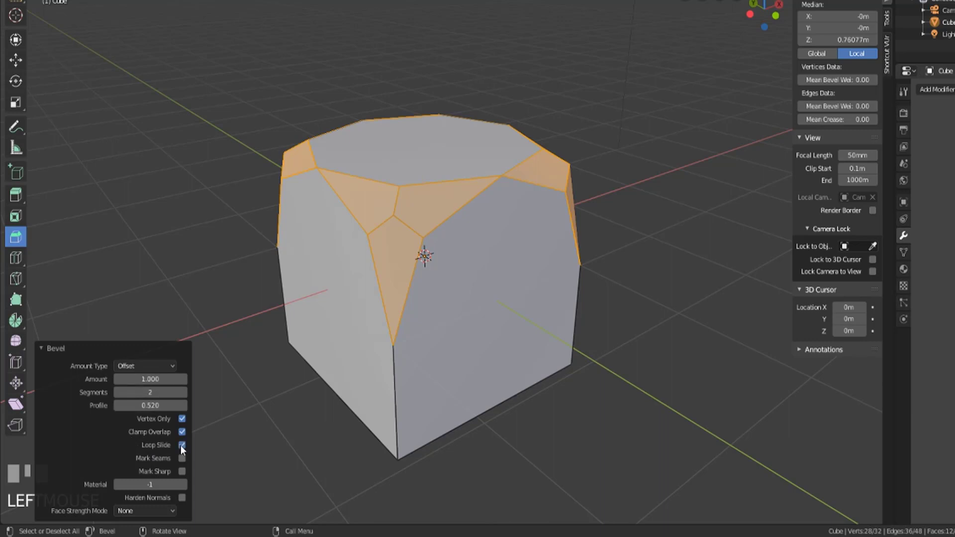
pyautogui.moveTo(181, 446)
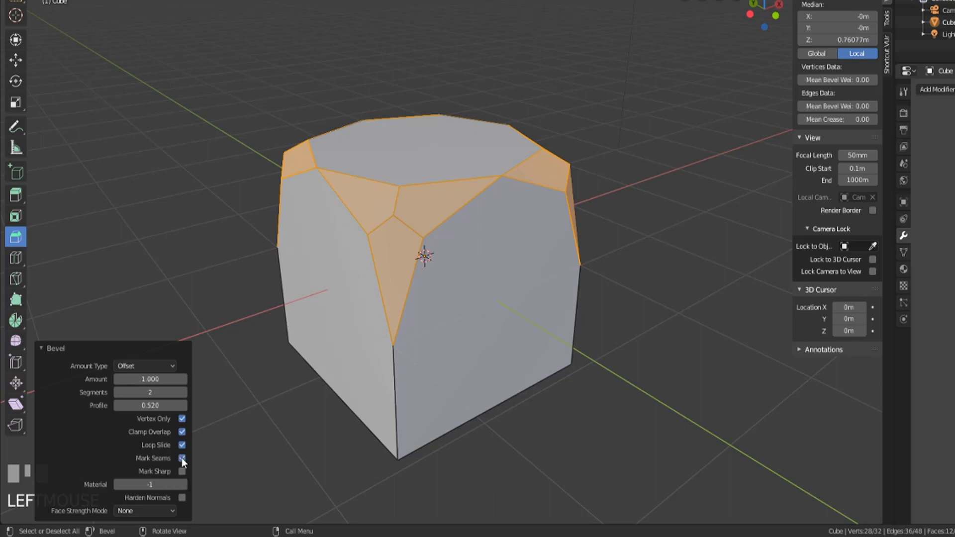
# - Enable Mark Seams on the corner bevel's new geometry
pyautogui.click(181, 457)
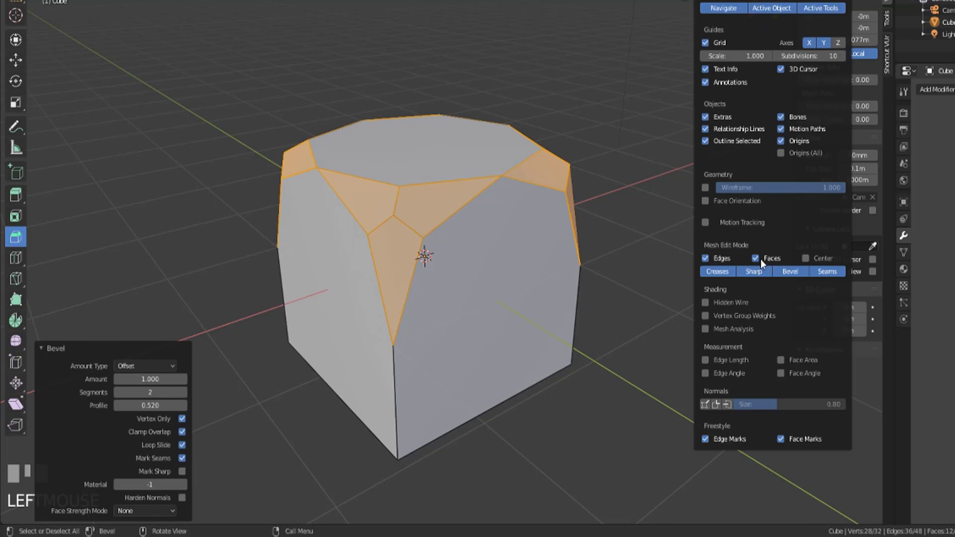
pyautogui.moveTo(780, 207)
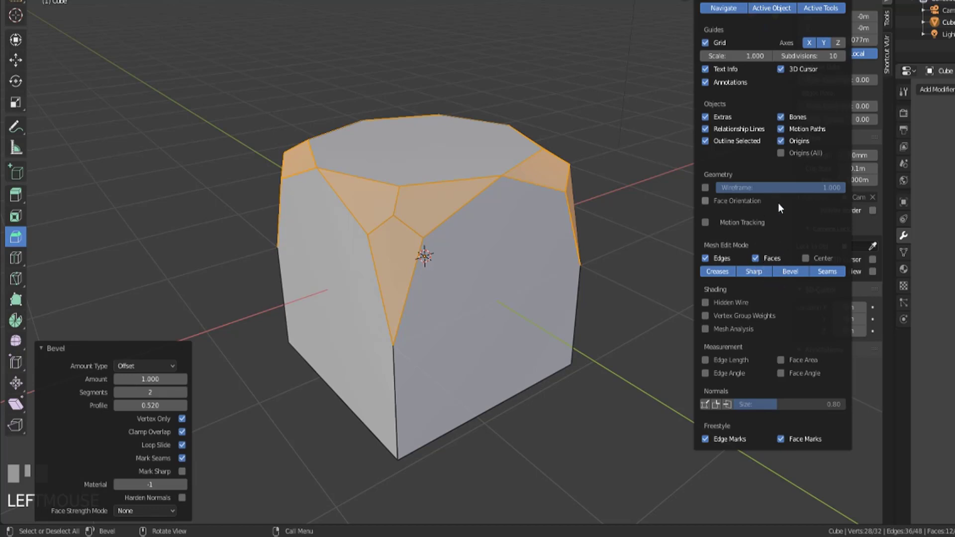
pyautogui.moveTo(827, 272)
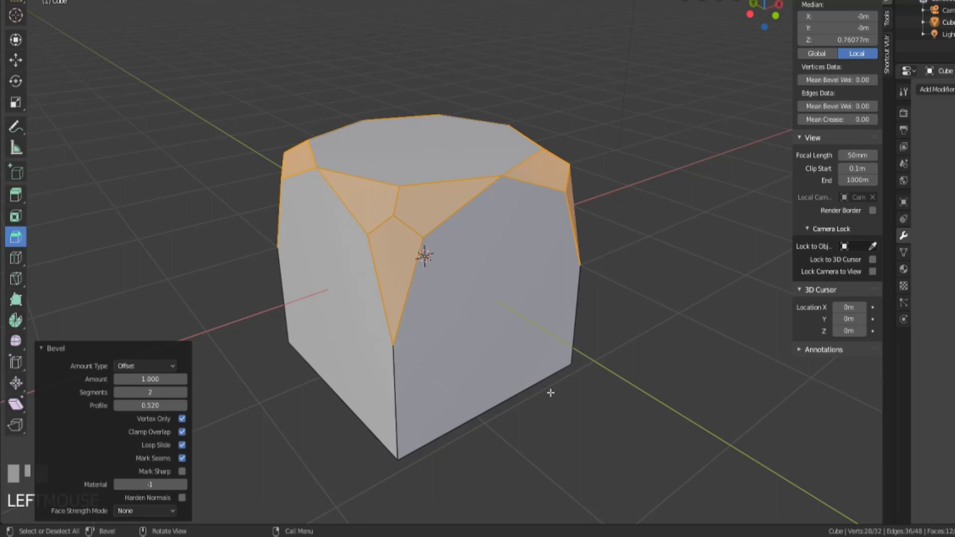
pyautogui.moveTo(453, 241)
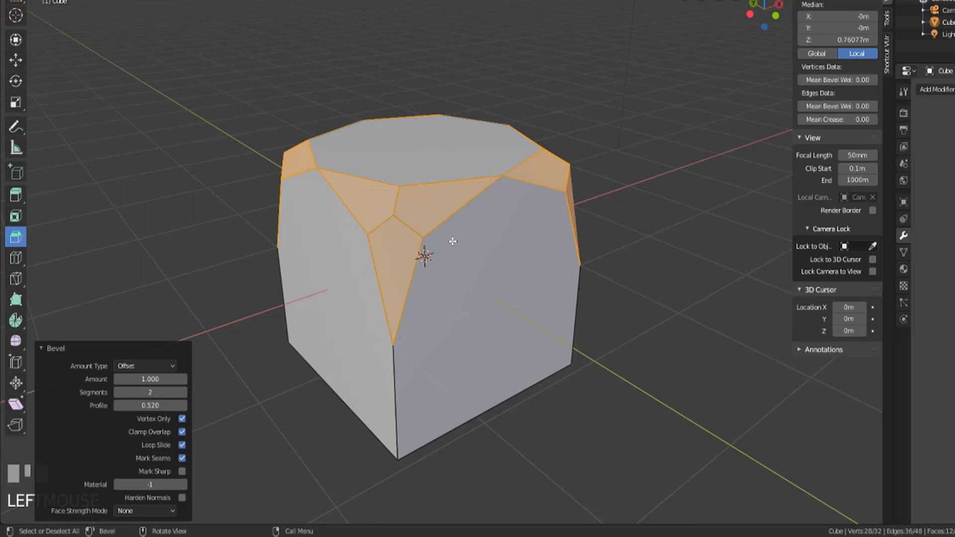
pyautogui.moveTo(181, 457)
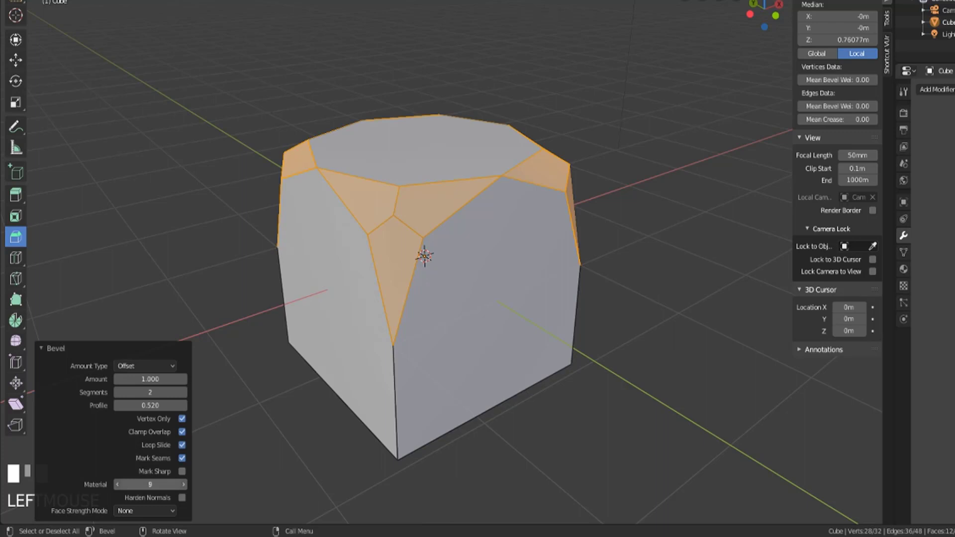
# - Set the bevel's Material index back to its default of -1
pyautogui.click(117, 484)
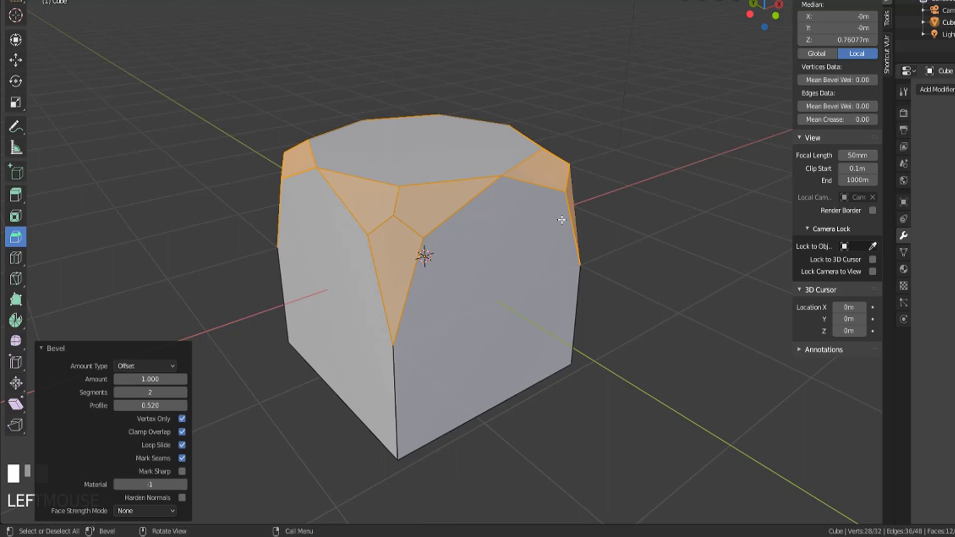
pyautogui.moveTo(387, 287)
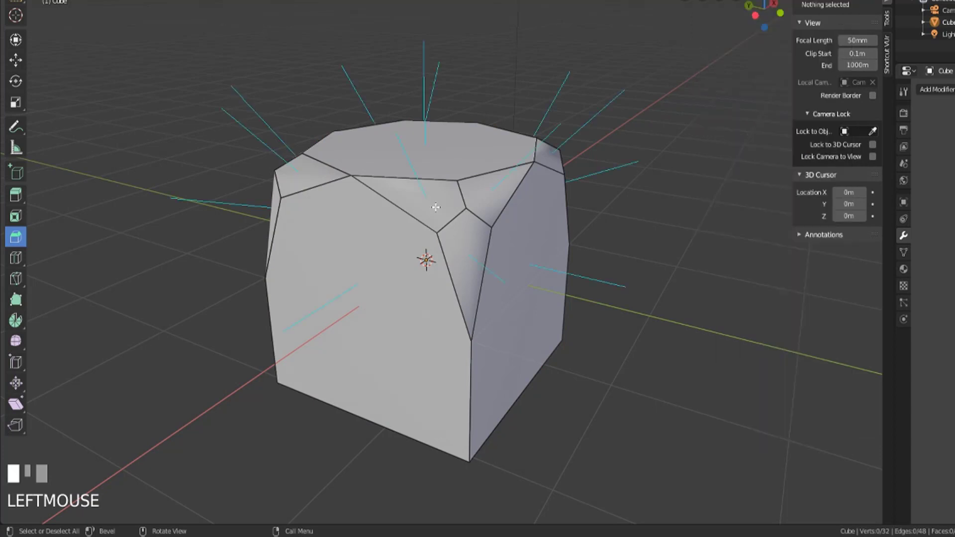
# - Undo back to the plain cube and scroll the new edge bevel down to one segment
pyautogui.press('a')
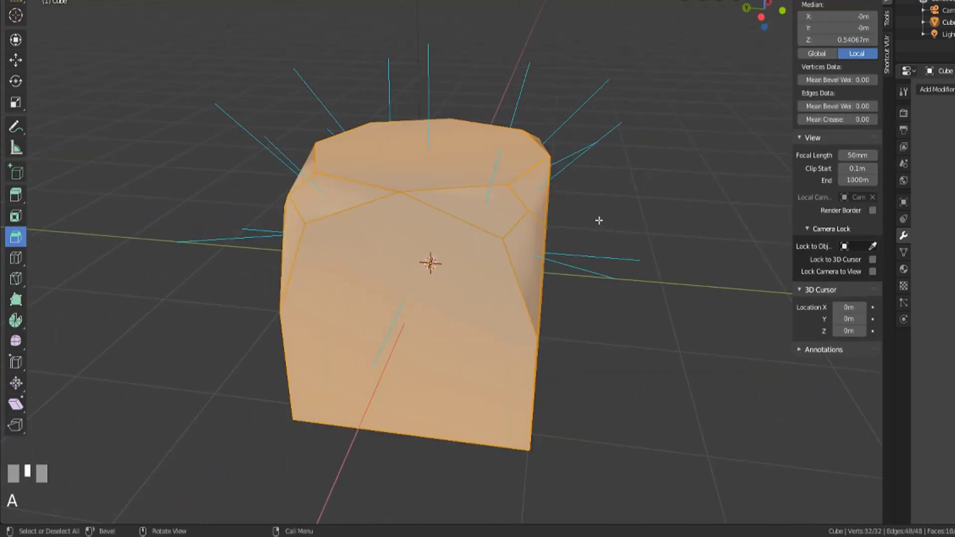
pyautogui.press('ctrl+z')
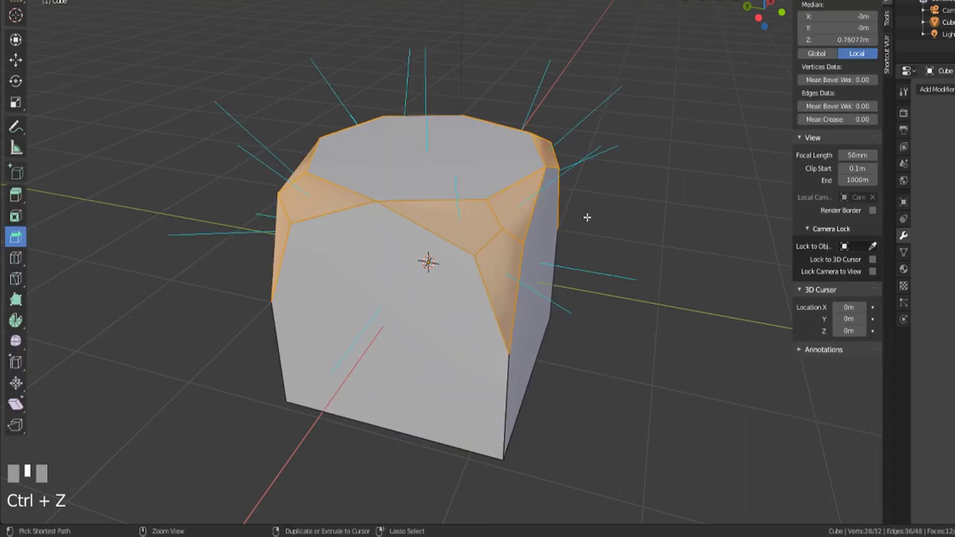
pyautogui.press('ctrl+z')
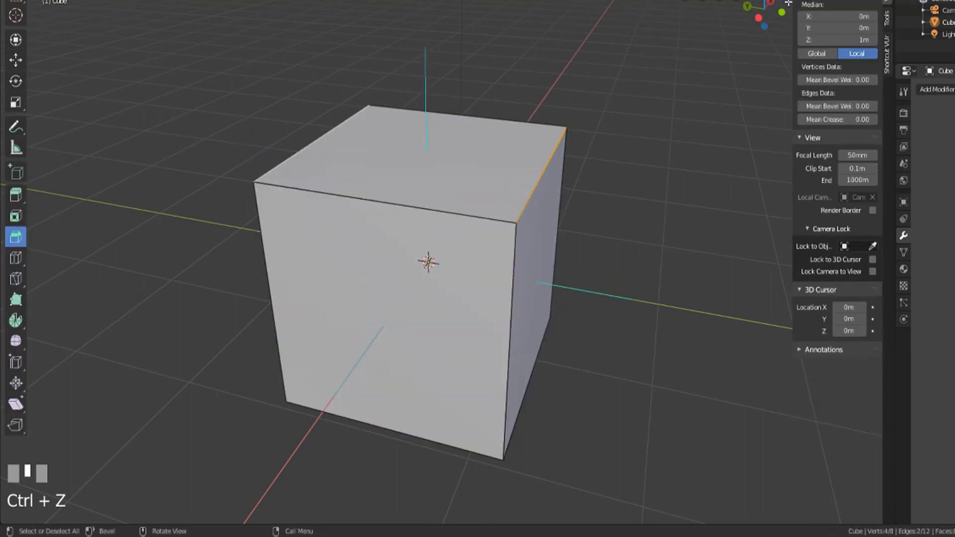
pyautogui.scroll(-3)
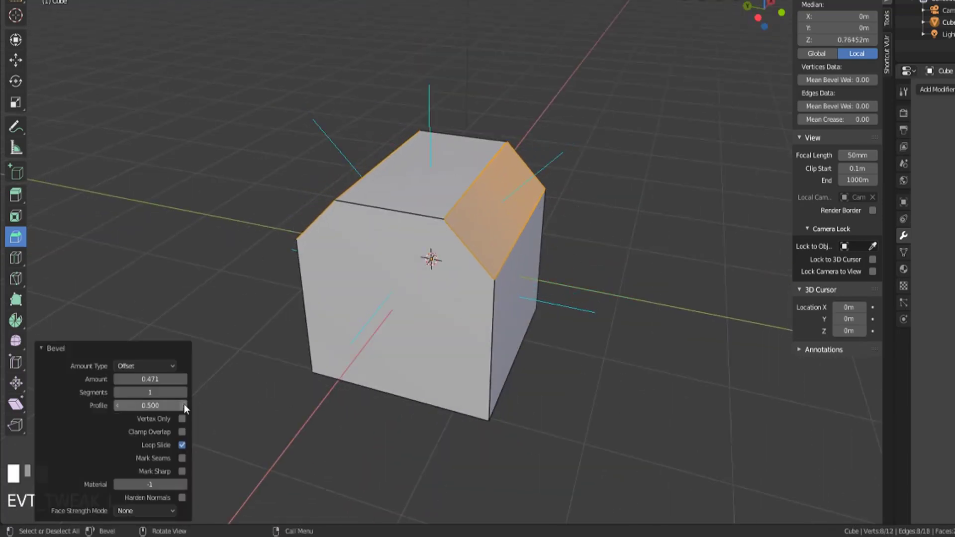
# - Give the edge bevel Clamp Overlap and 2 segments in the operator panel
pyautogui.click(181, 419)
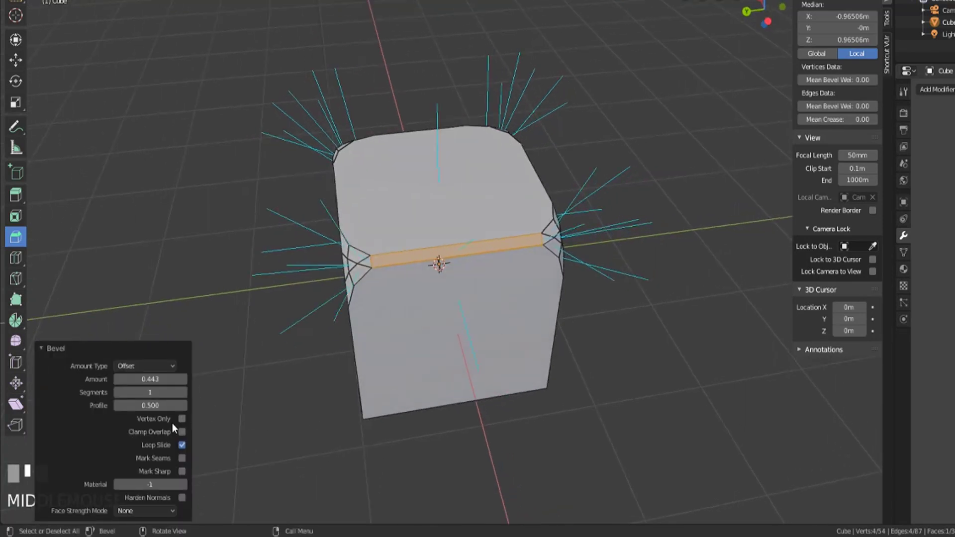
pyautogui.click(181, 432)
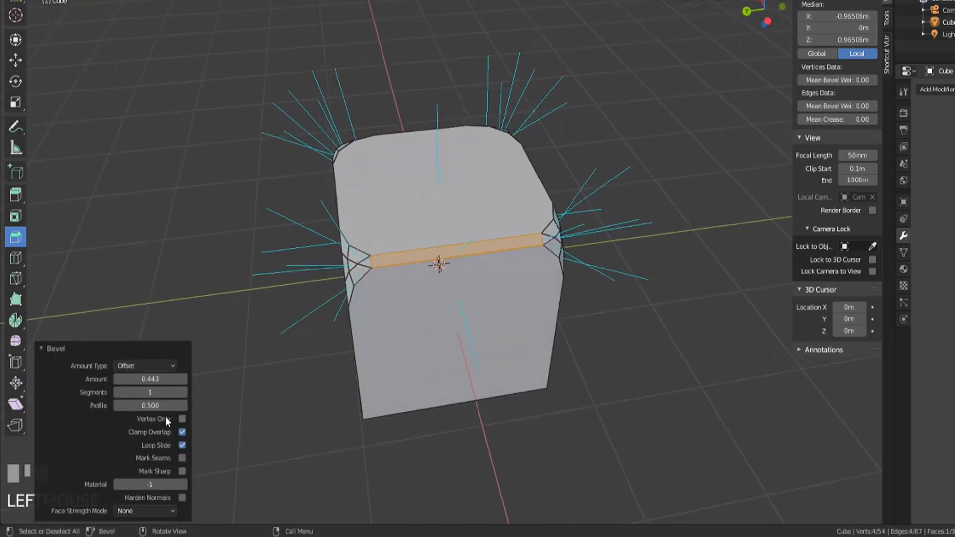
pyautogui.click(183, 392)
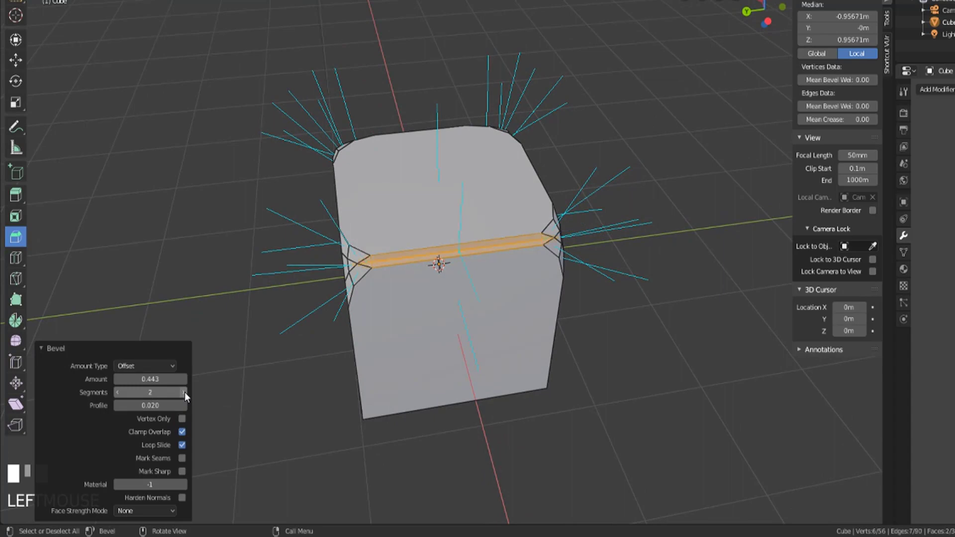